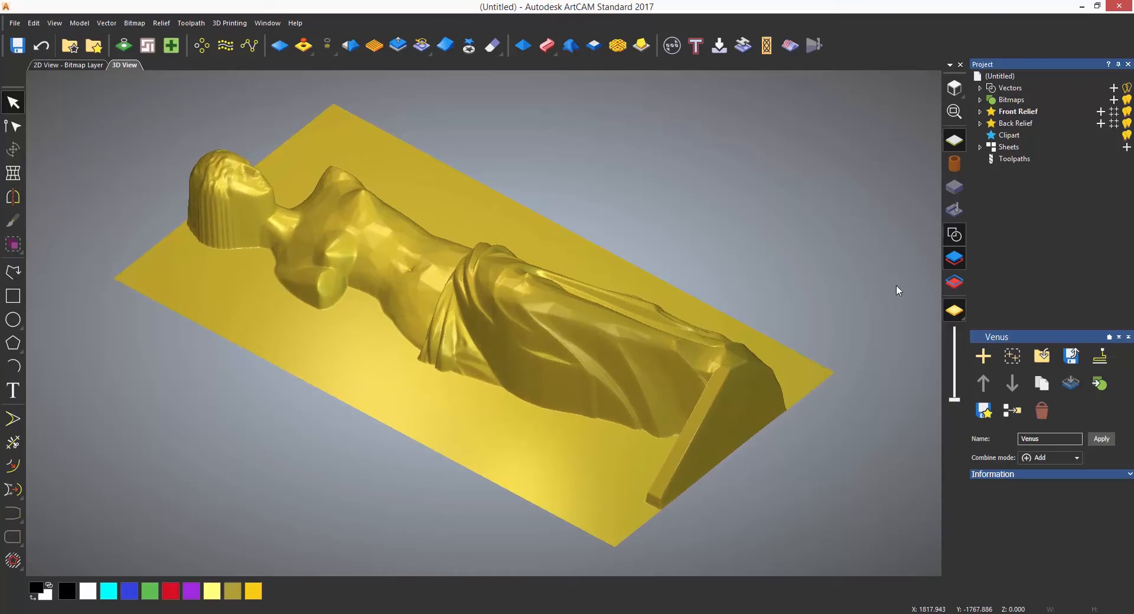
Step: Select the project root to show Model Information for the 2000 × 4000 mm Venus model
{"action": "left_click", "coordinate": [1000, 76]}
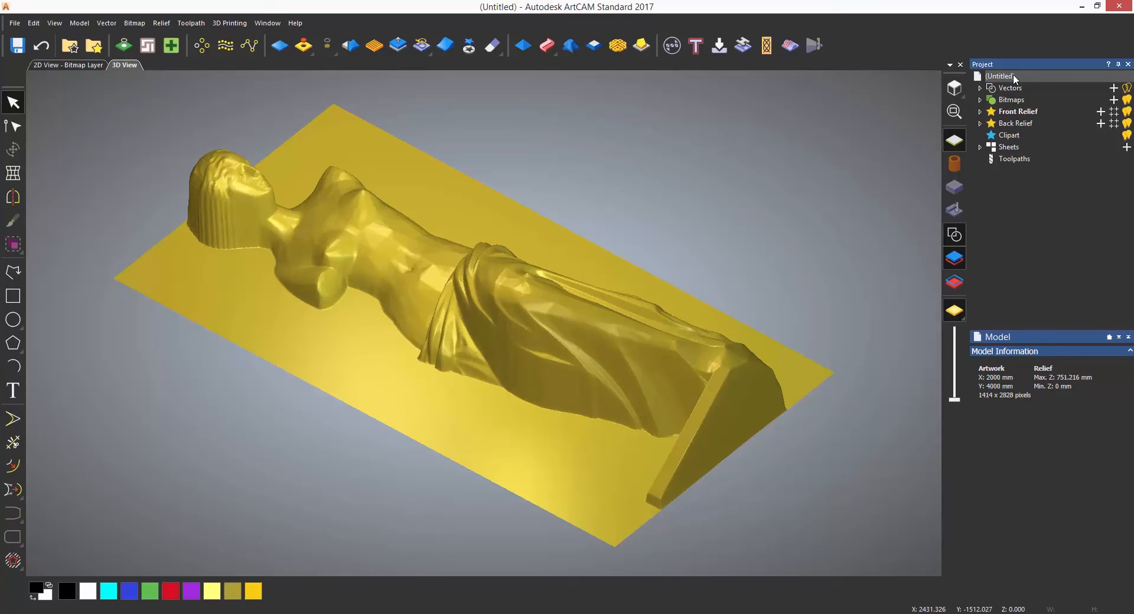
Step: Start Slice Reliefs on the Venus front relief, initially proposing 21 slices of 35.8 mm
{"action": "left_click", "coordinate": [161, 23]}
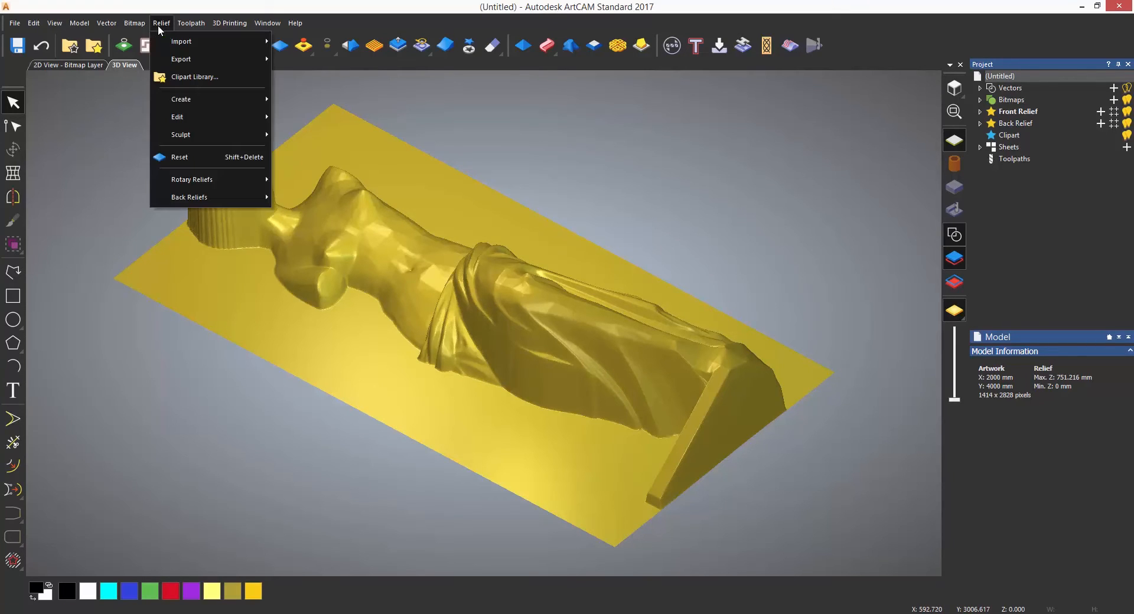
{"action": "mouse_move", "coordinate": [187, 100]}
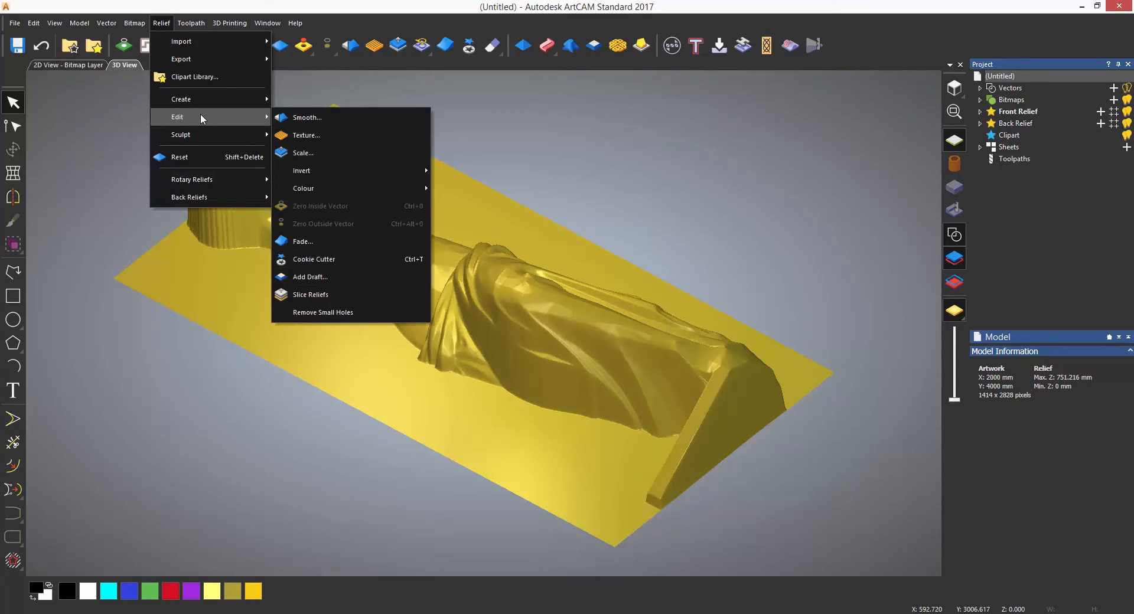
{"action": "mouse_move", "coordinate": [314, 270]}
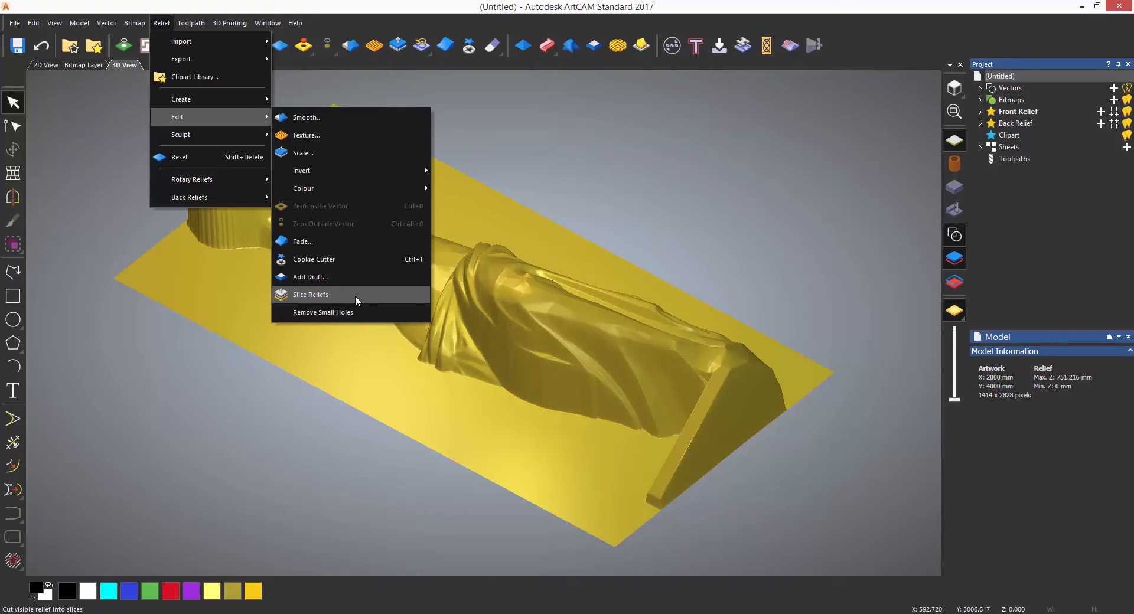
{"action": "left_click", "coordinate": [310, 295]}
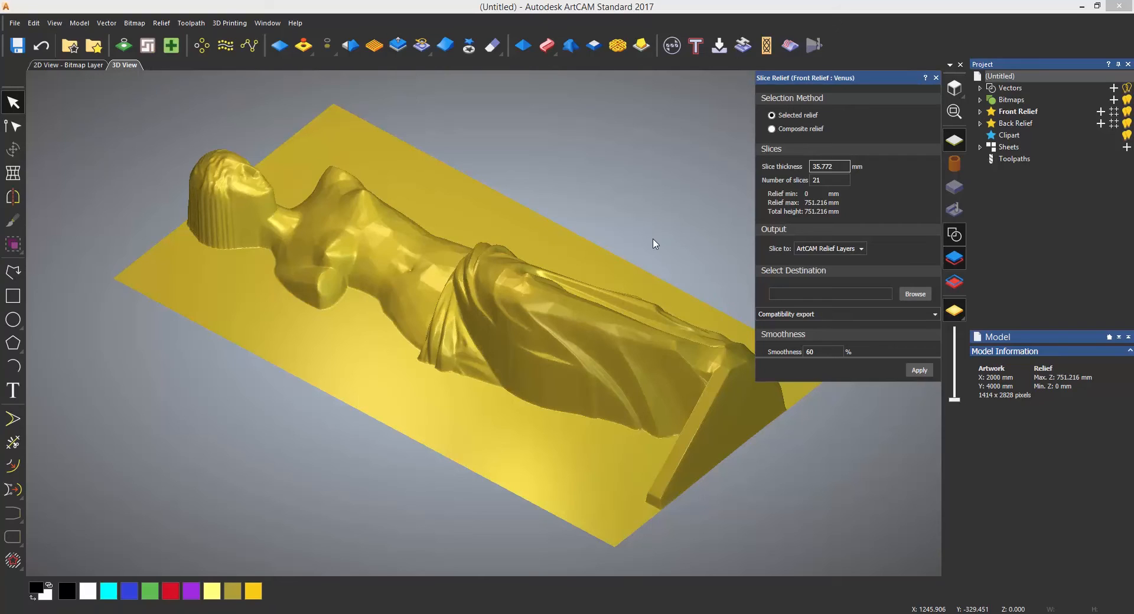
Step: Set slice thickness to 50 mm for 16 slices and list the slice output types
{"action": "left_click", "coordinate": [829, 179]}
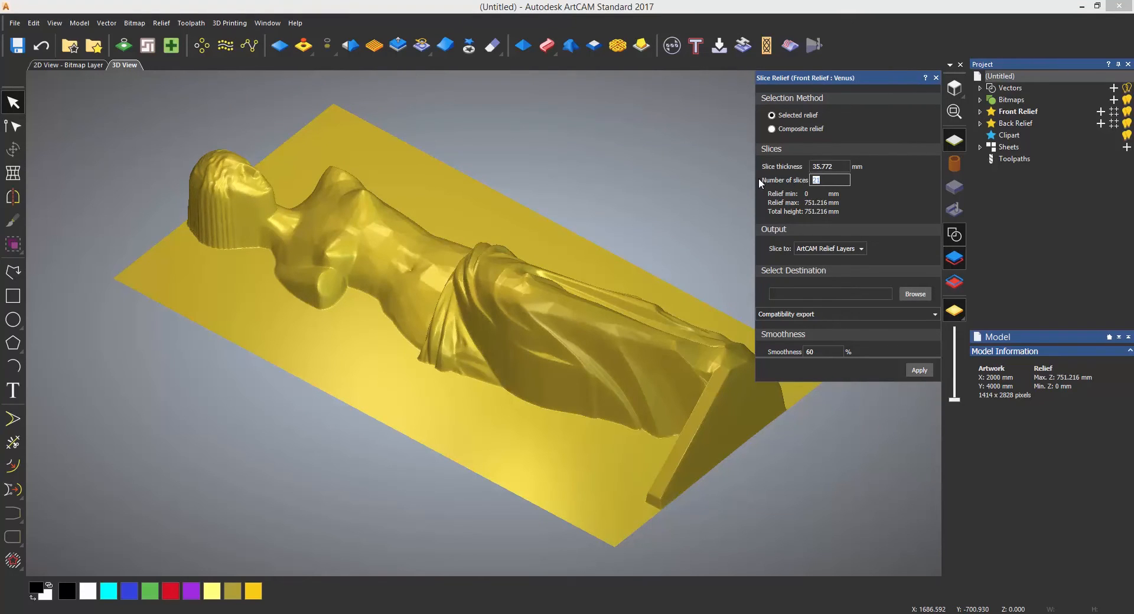
{"action": "type", "text": "20"}
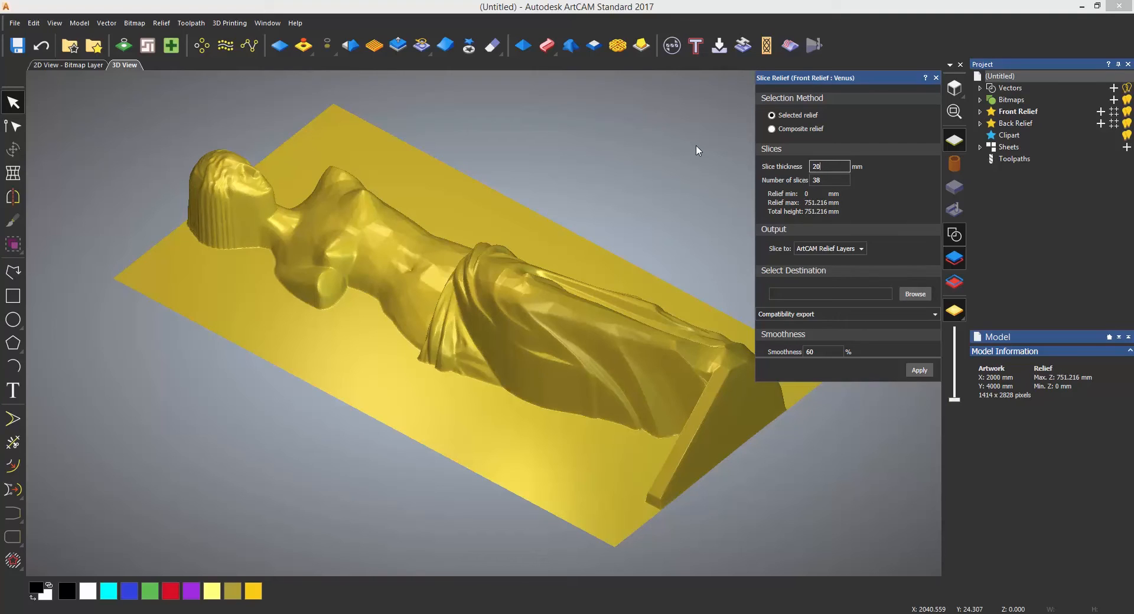
{"action": "type", "text": "50"}
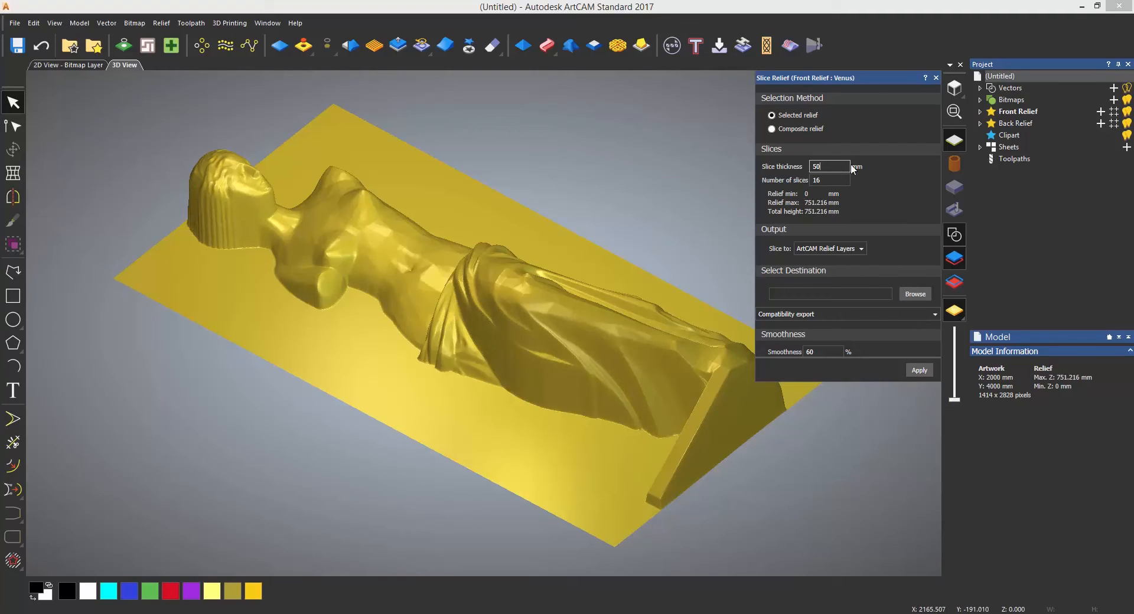
{"action": "left_click", "coordinate": [861, 249]}
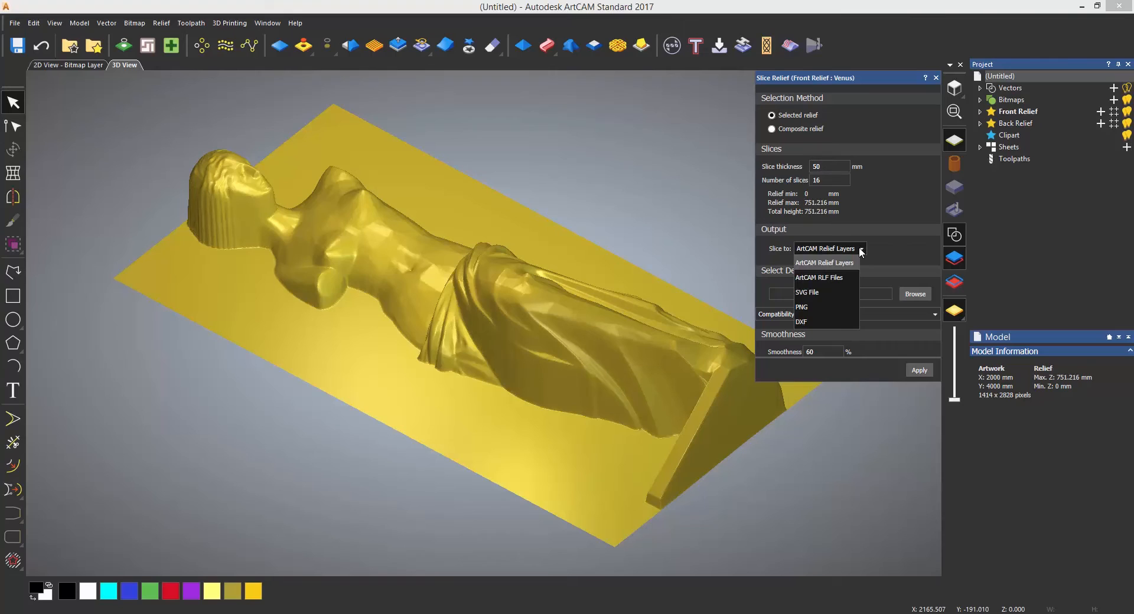
{"action": "mouse_move", "coordinate": [858, 259]}
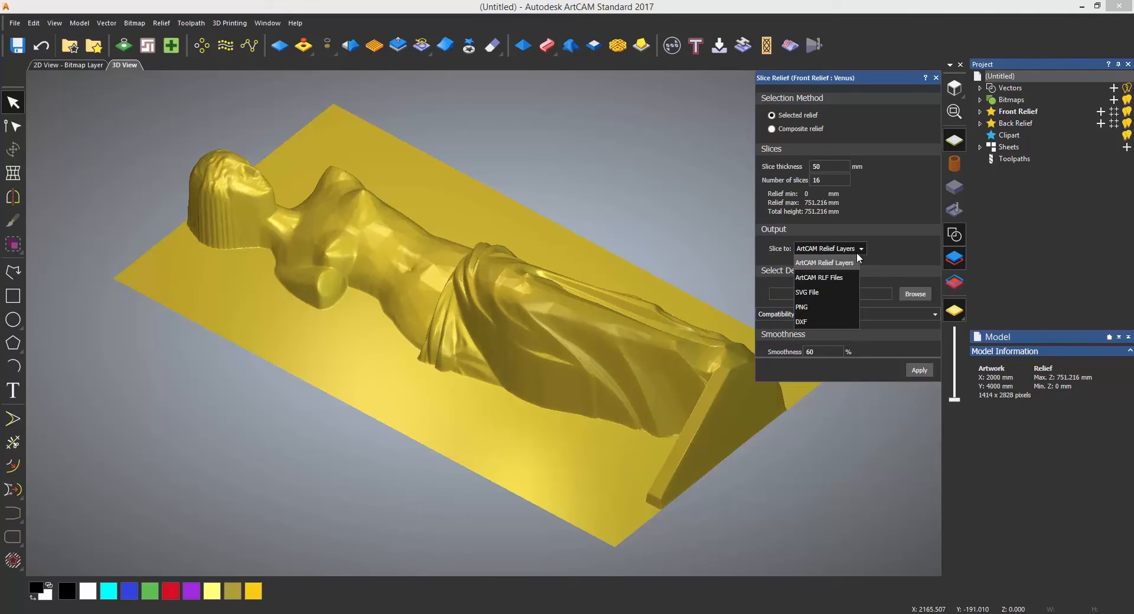
{"action": "mouse_move", "coordinate": [847, 287]}
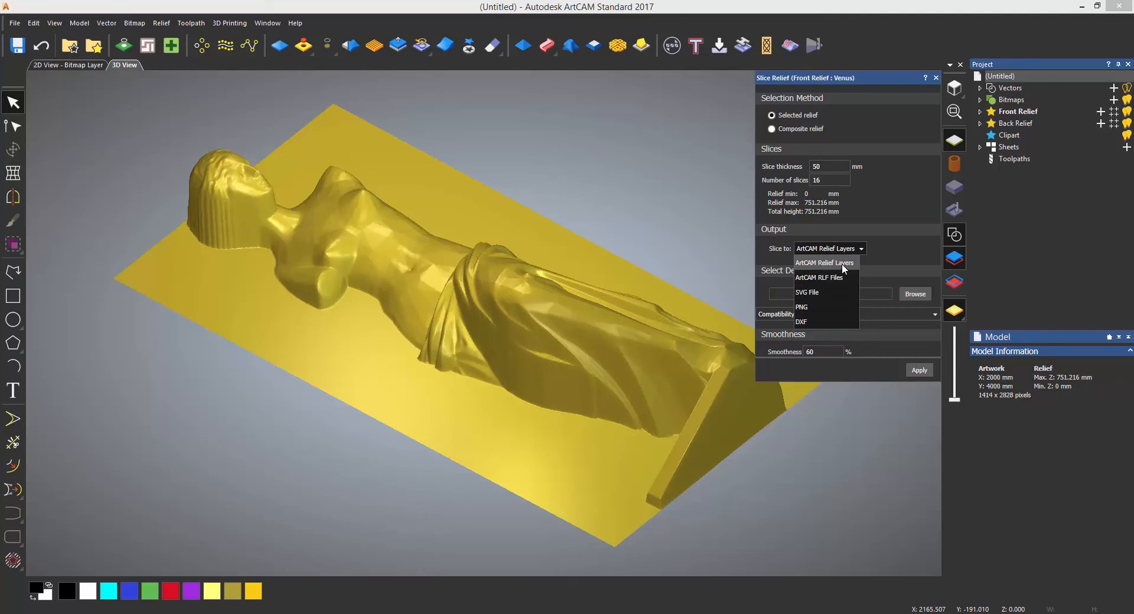
Step: Output as ArtCAM Relief Layers and apply, creating Venus - Slice 1 to 16 under Front Relief
{"action": "left_click", "coordinate": [824, 264]}
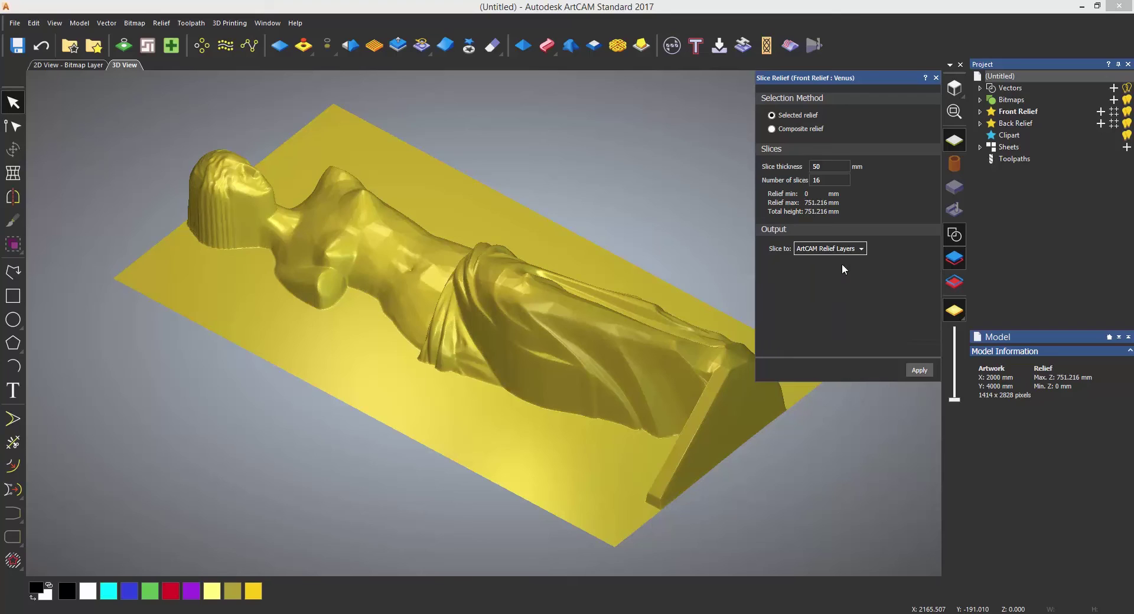
{"action": "mouse_move", "coordinate": [942, 188]}
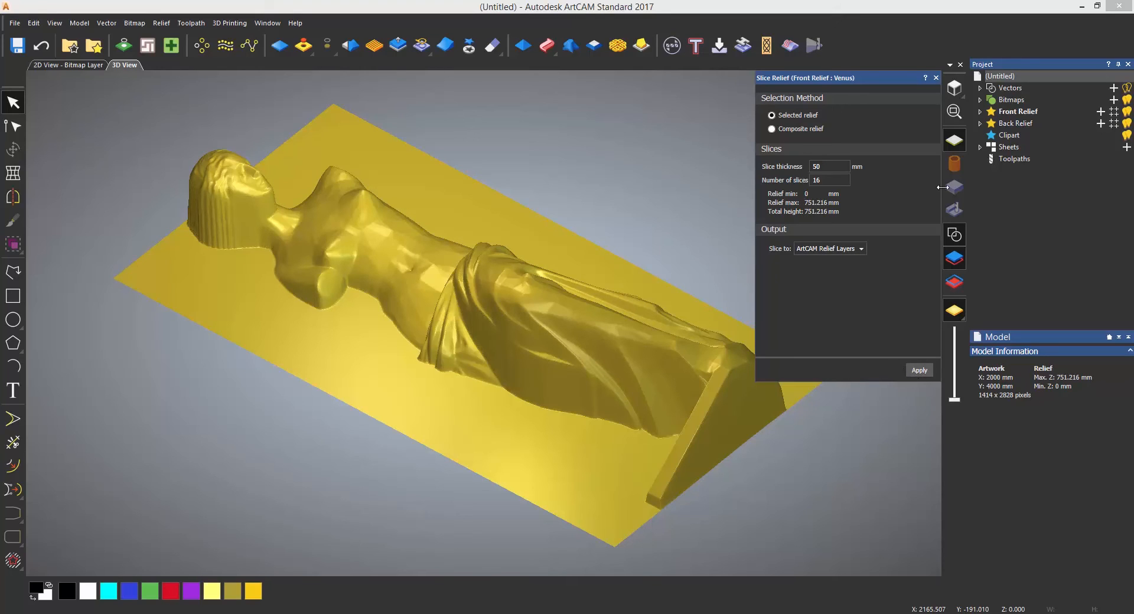
{"action": "left_click", "coordinate": [980, 112]}
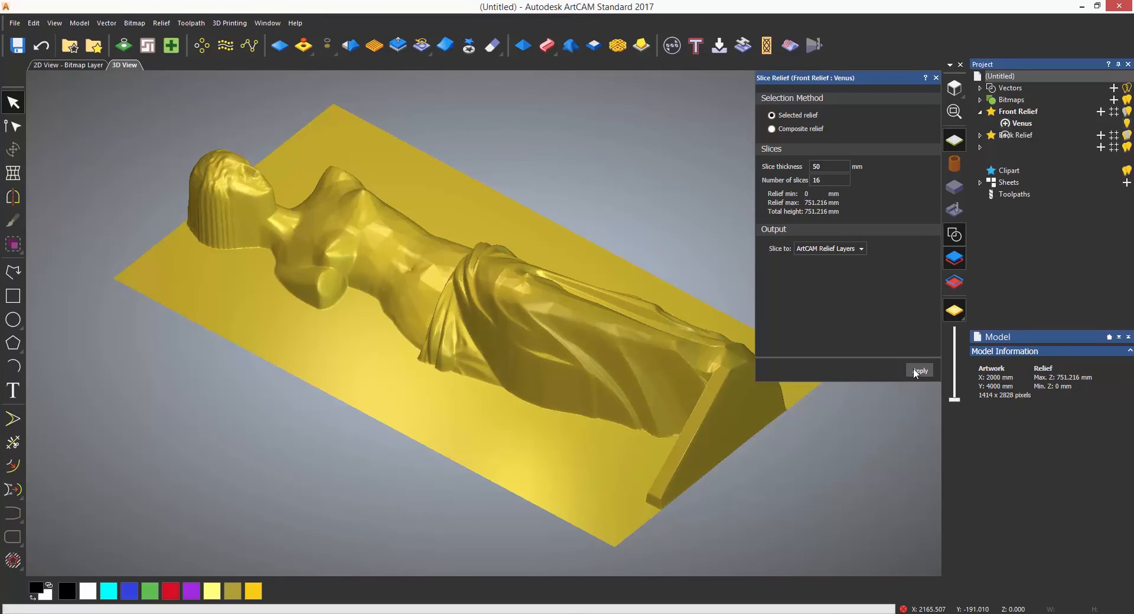
{"action": "left_click", "coordinate": [919, 371]}
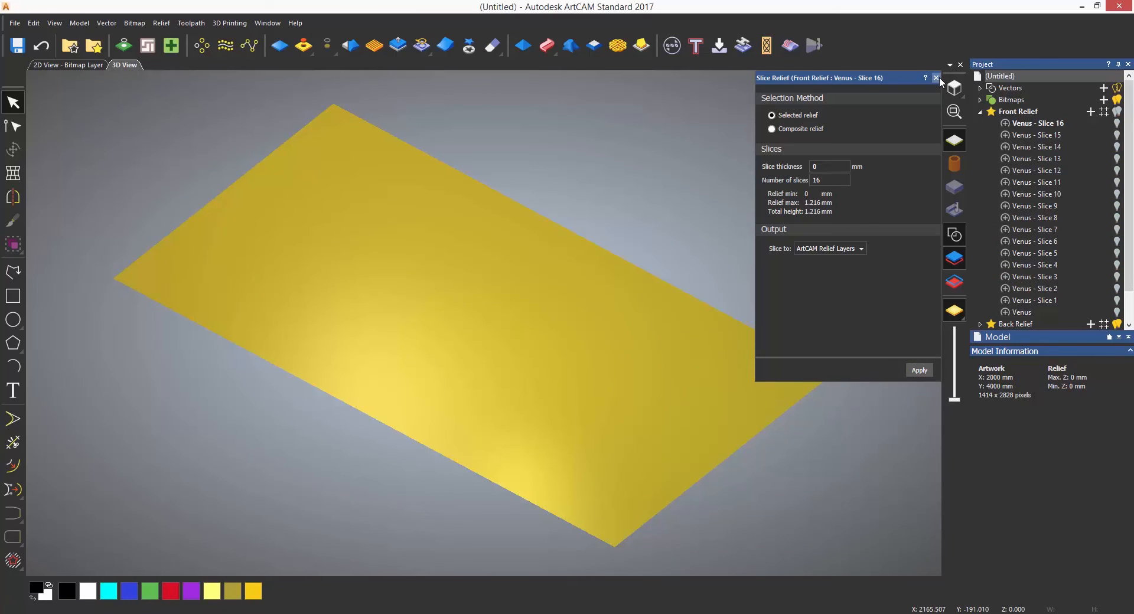
{"action": "left_click", "coordinate": [936, 78]}
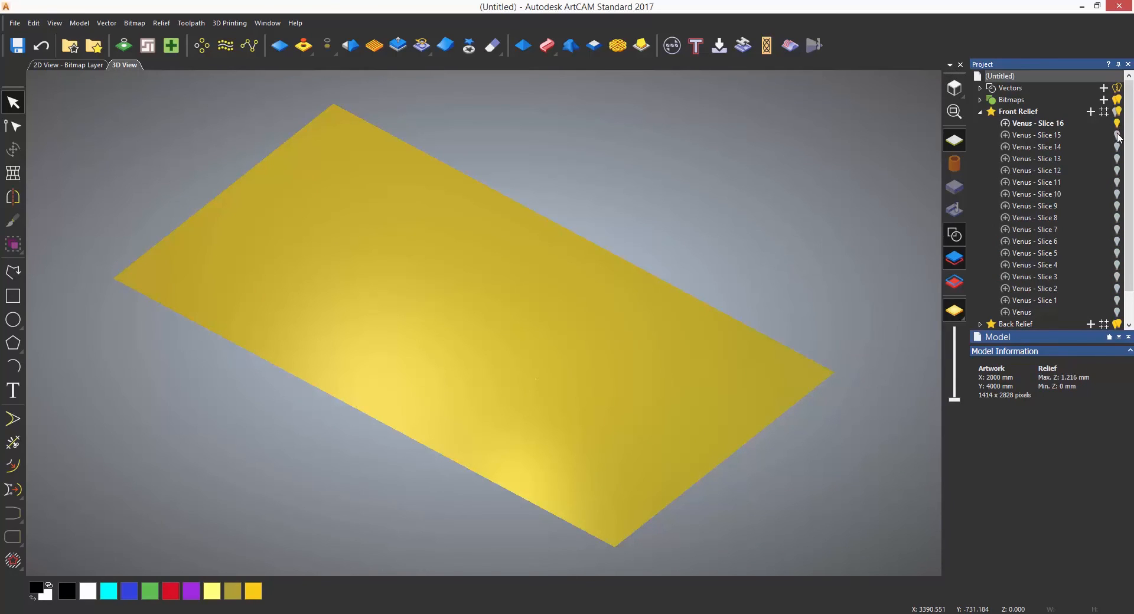